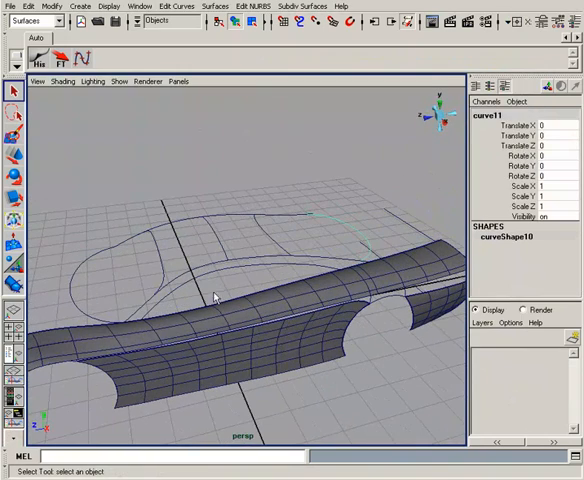
{"action": "mouse_move", "coordinate": [90, 302]}
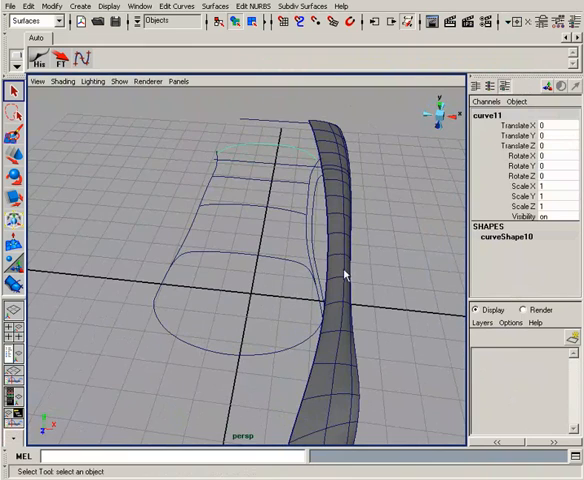
Step: Start the Birail 3+ surface tool and pick the profile curves over the car's outline
{"action": "left_click_drag", "start_coordinate": [344, 276], "coordinate": [316, 290]}
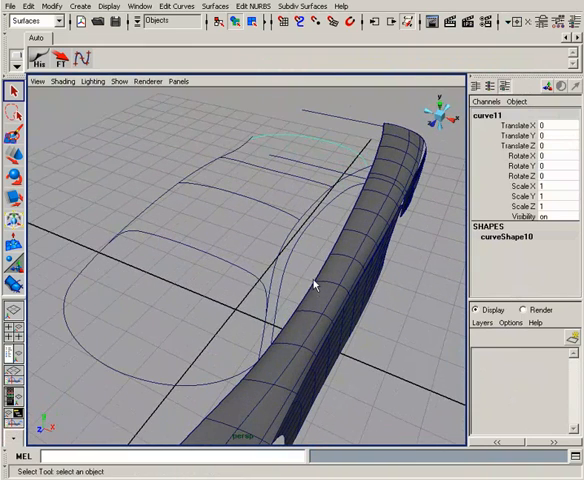
{"action": "mouse_move", "coordinate": [252, 230]}
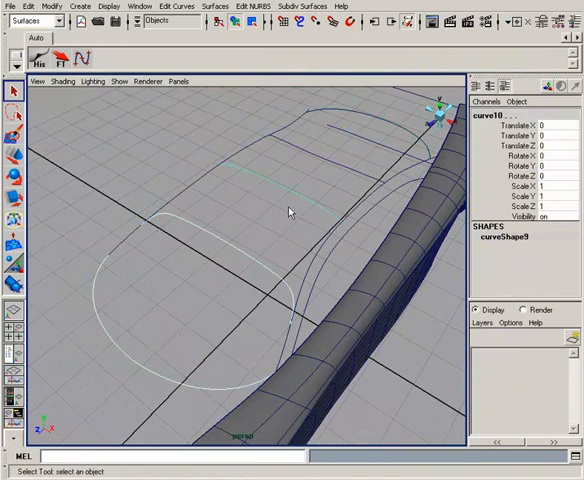
{"action": "left_click_drag", "start_coordinate": [290, 210], "coordinate": [290, 196]}
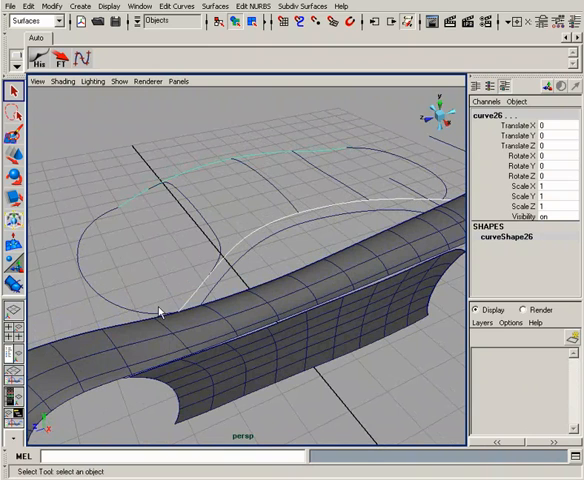
{"action": "mouse_move", "coordinate": [182, 258]}
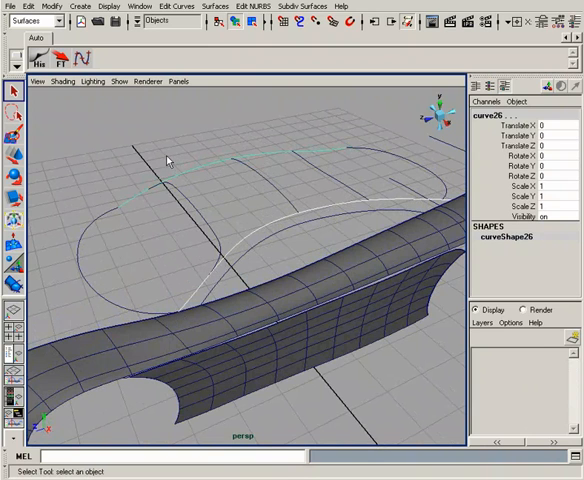
{"action": "mouse_move", "coordinate": [224, 272]}
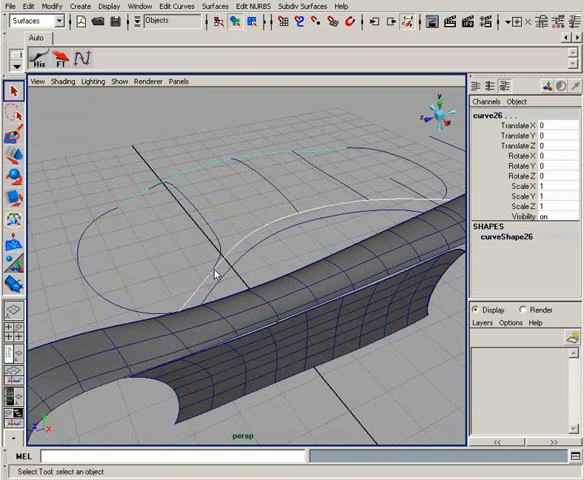
{"action": "mouse_move", "coordinate": [222, 272]}
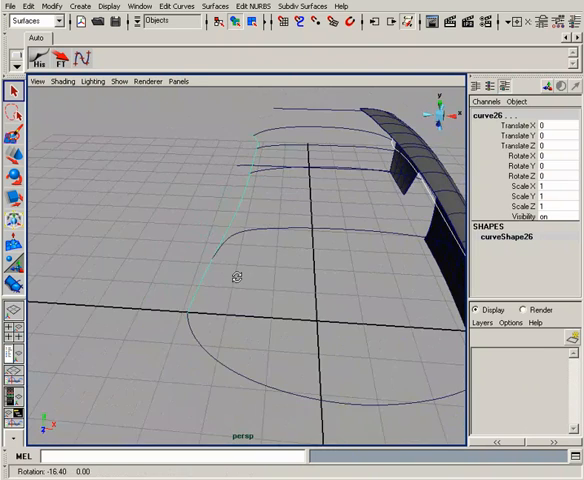
{"action": "right_click", "coordinate": [236, 244]}
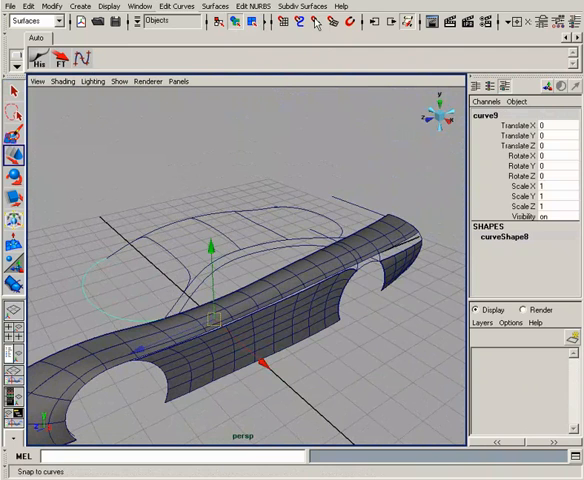
{"action": "left_click", "coordinate": [216, 6]}
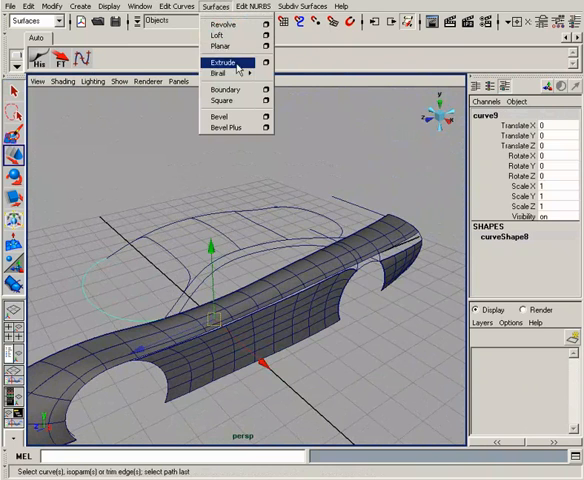
{"action": "mouse_move", "coordinate": [230, 72]}
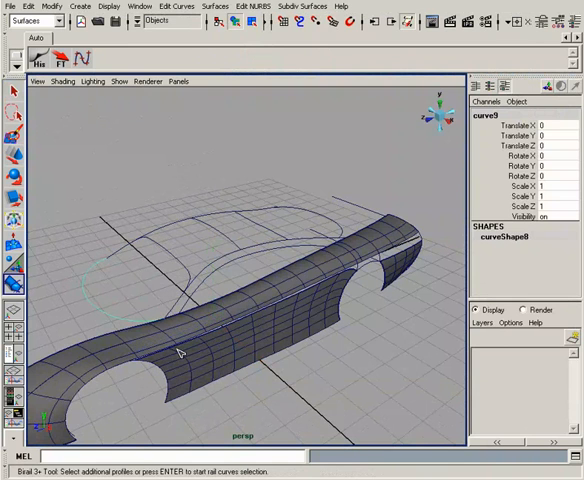
{"action": "mouse_move", "coordinate": [144, 384]}
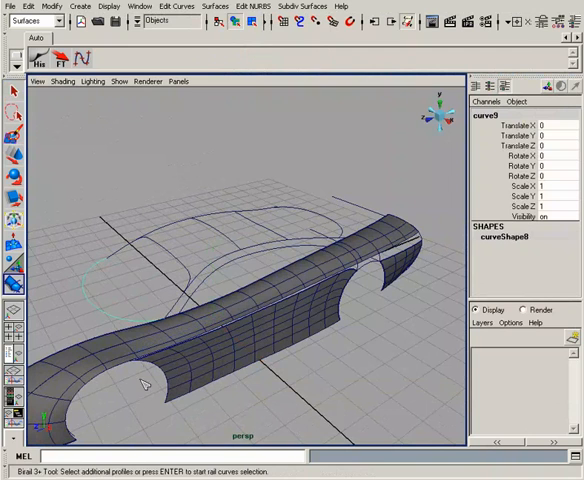
{"action": "mouse_move", "coordinate": [148, 368]}
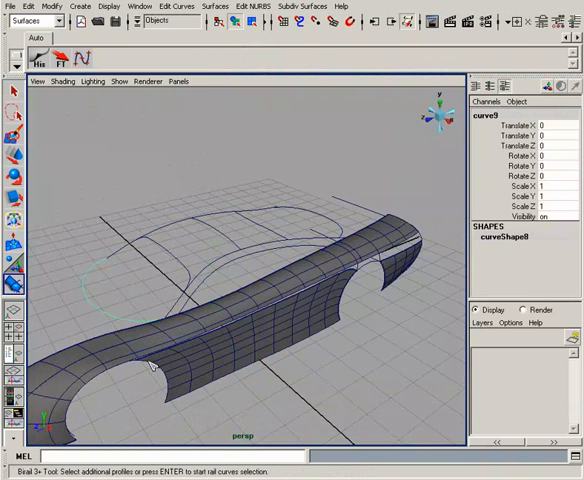
{"action": "mouse_move", "coordinate": [140, 322]}
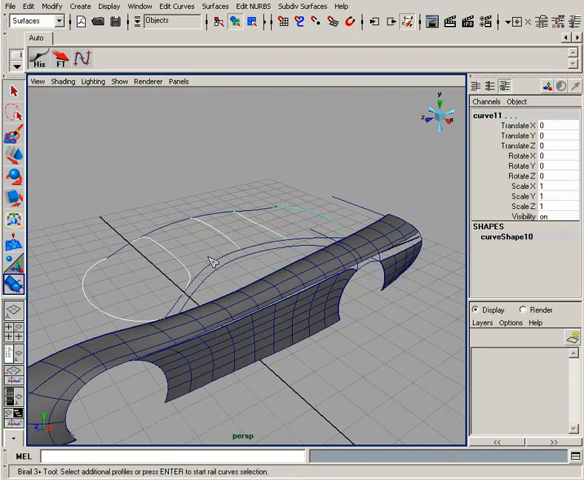
Step: Pick the rail curves to build the birail fill surface, then select curve24detachedCurve3 in the Outliner
{"action": "left_click", "coordinate": [210, 264]}
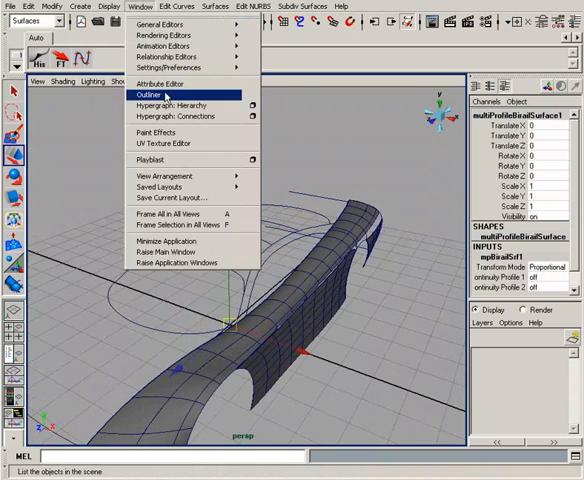
{"action": "left_click", "coordinate": [150, 94]}
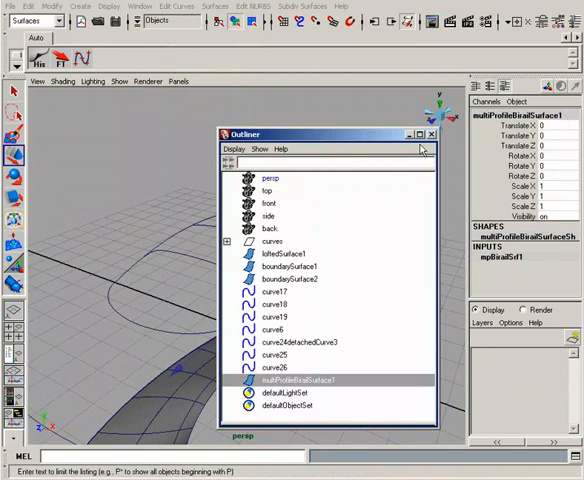
{"action": "left_click", "coordinate": [432, 134]}
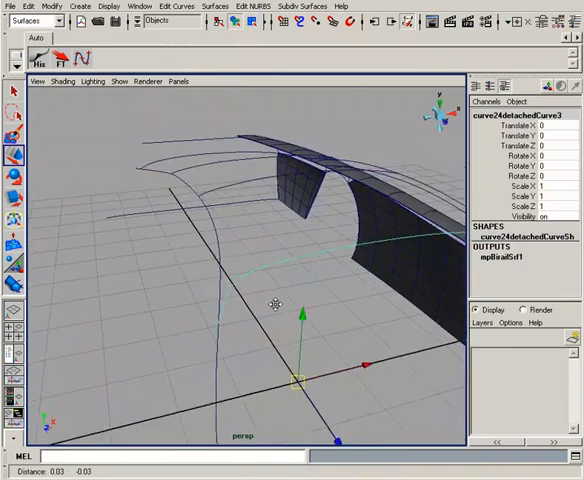
{"action": "right_click", "coordinate": [336, 212]}
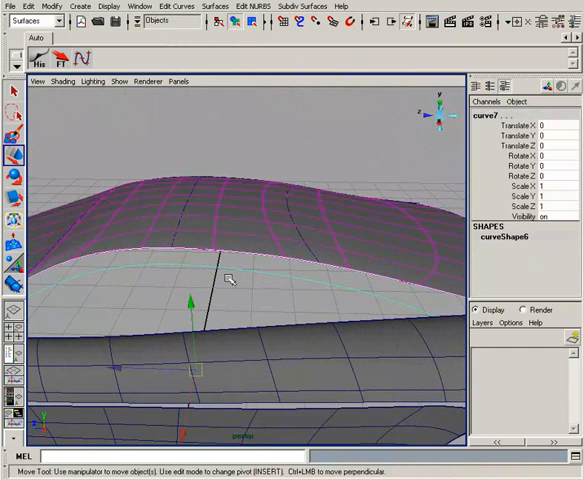
Step: Create boundarySurface2 filling the curved panel beside the wheel arch from its edge curves
{"action": "left_click", "coordinate": [216, 6]}
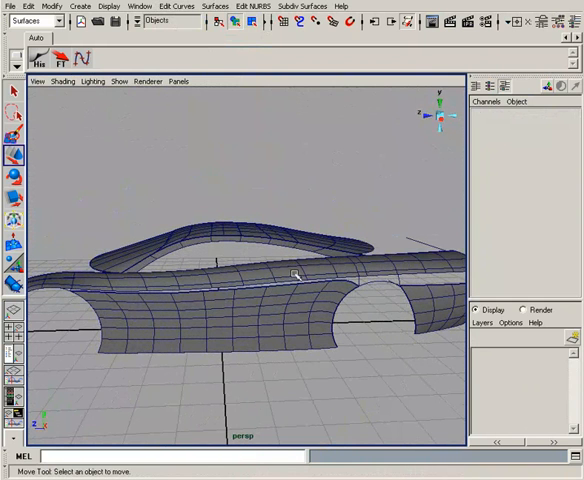
{"action": "mouse_move", "coordinate": [298, 268]}
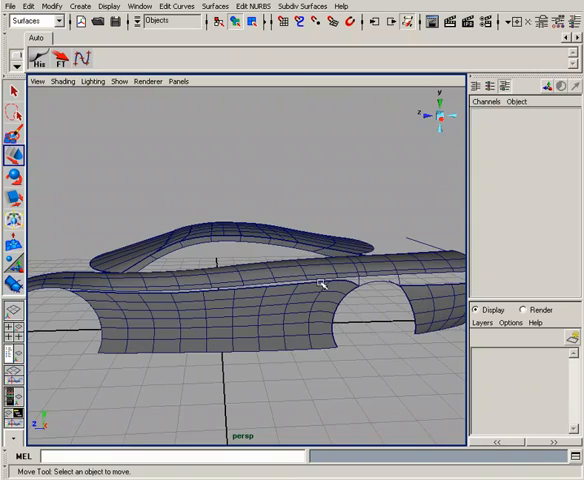
{"action": "left_click_drag", "start_coordinate": [320, 284], "coordinate": [344, 304]}
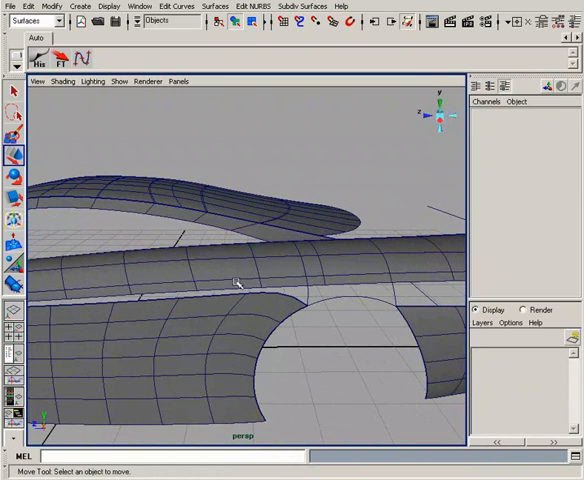
{"action": "left_click_drag", "start_coordinate": [240, 284], "coordinate": [290, 276]}
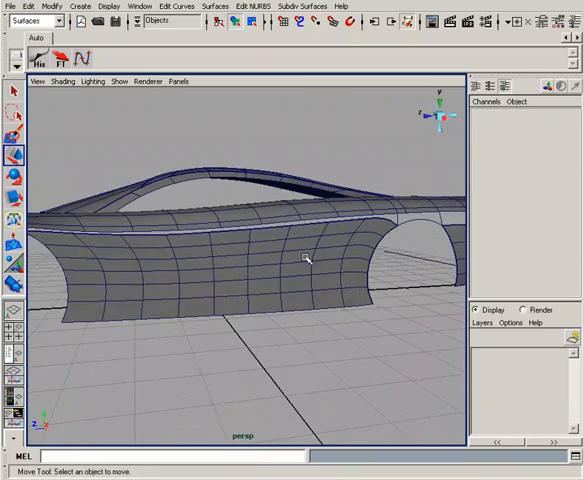
{"action": "left_click_drag", "start_coordinate": [304, 260], "coordinate": [240, 270]}
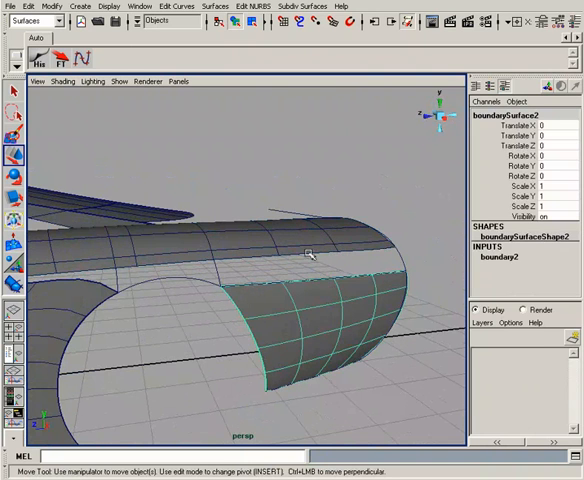
{"action": "left_click", "coordinate": [120, 80]}
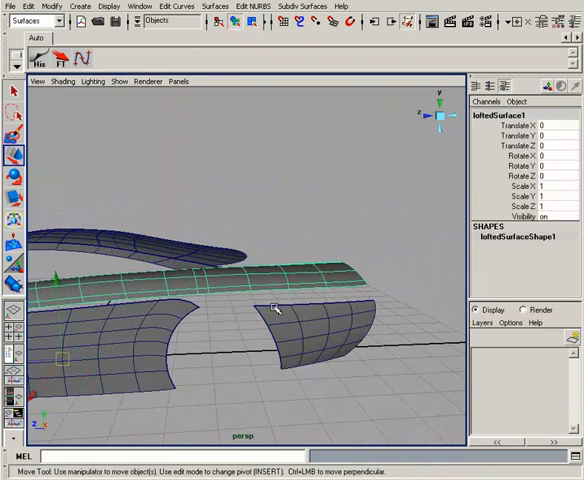
{"action": "left_click_drag", "start_coordinate": [276, 308], "coordinate": [312, 296]}
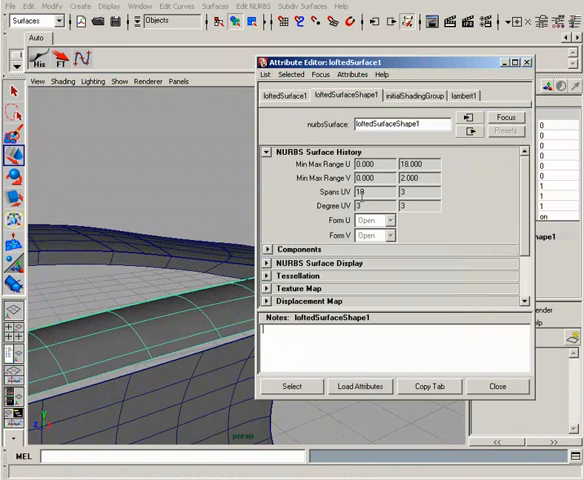
{"action": "left_click", "coordinate": [496, 386]}
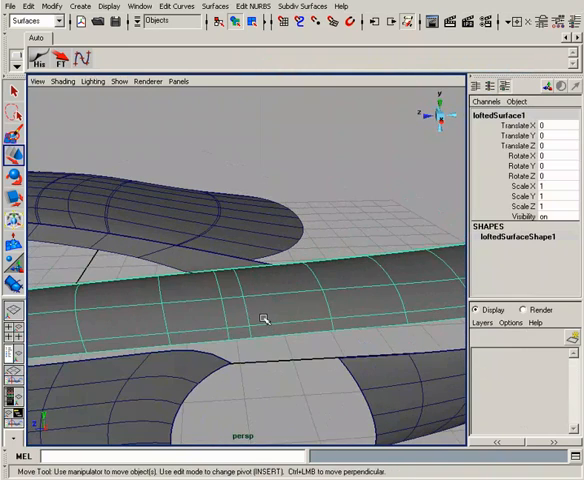
{"action": "left_click_drag", "start_coordinate": [260, 316], "coordinate": [310, 308]}
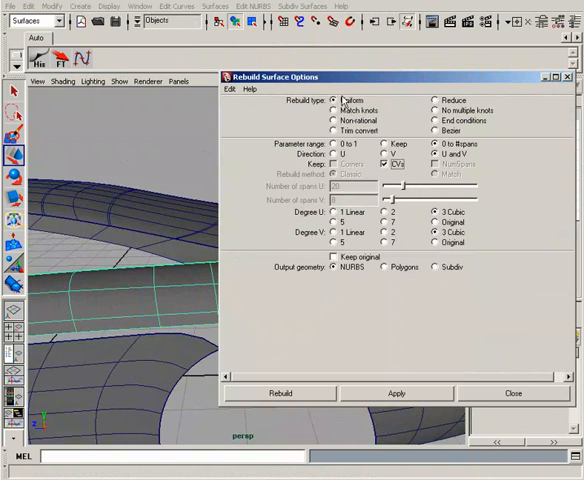
{"action": "mouse_move", "coordinate": [358, 212]}
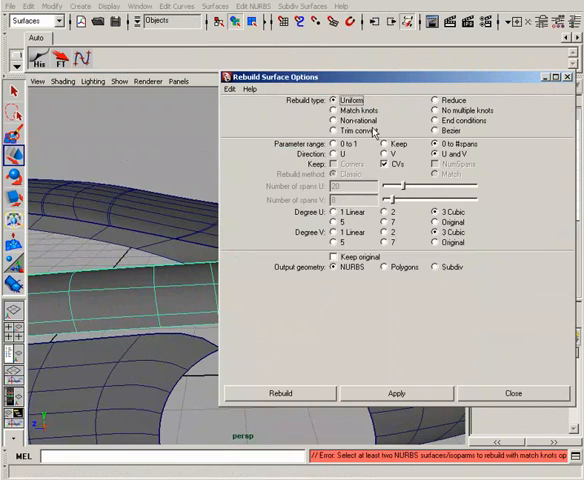
{"action": "mouse_move", "coordinate": [320, 398]}
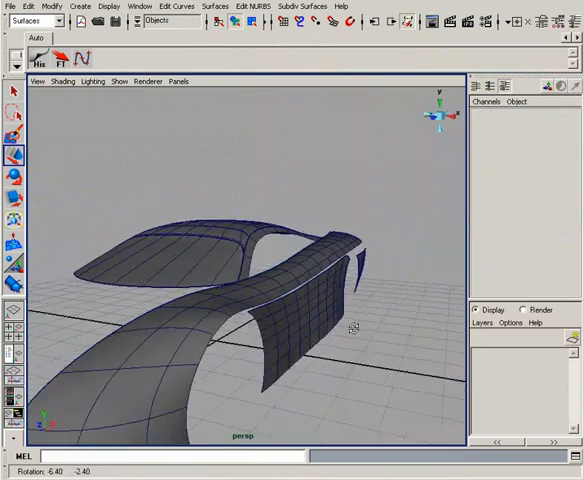
{"action": "left_click_drag", "start_coordinate": [340, 320], "coordinate": [270, 280]}
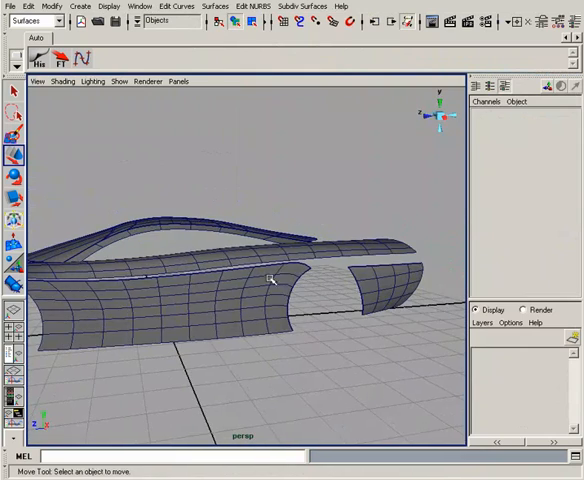
{"action": "left_click_drag", "start_coordinate": [270, 280], "coordinate": [256, 284]}
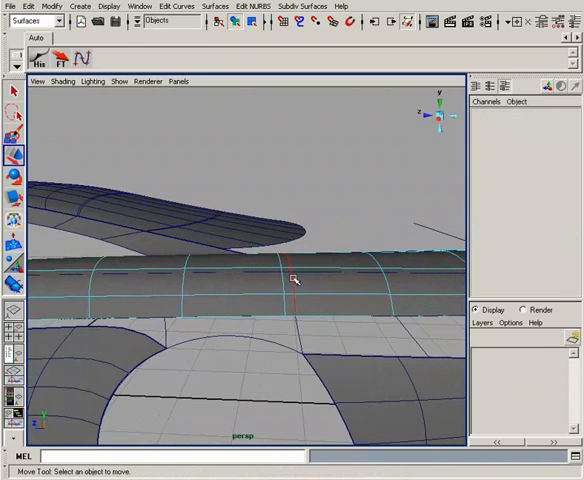
Step: Detach the lofted strip at a picked isoparm into separate pieces
{"action": "left_click", "coordinate": [292, 280]}
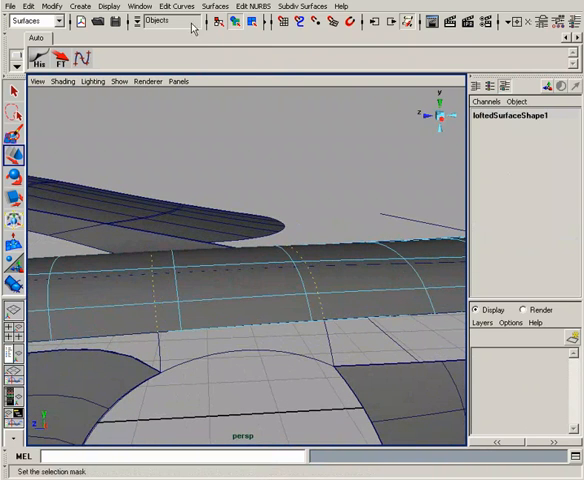
{"action": "left_click", "coordinate": [266, 6]}
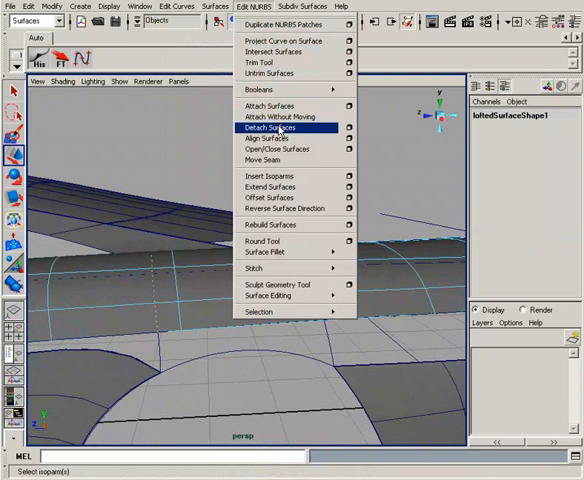
{"action": "left_click", "coordinate": [270, 128]}
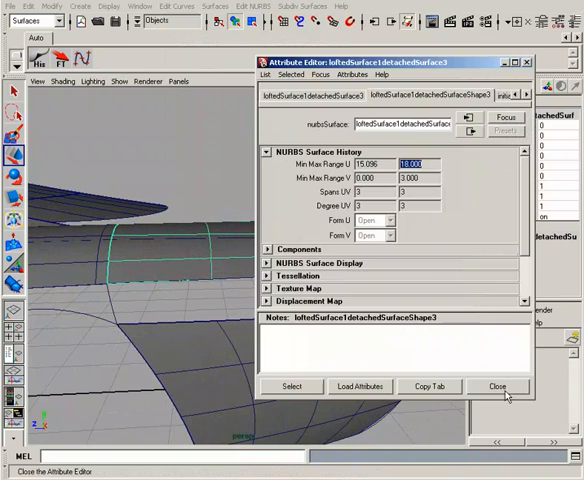
{"action": "left_click", "coordinate": [496, 386]}
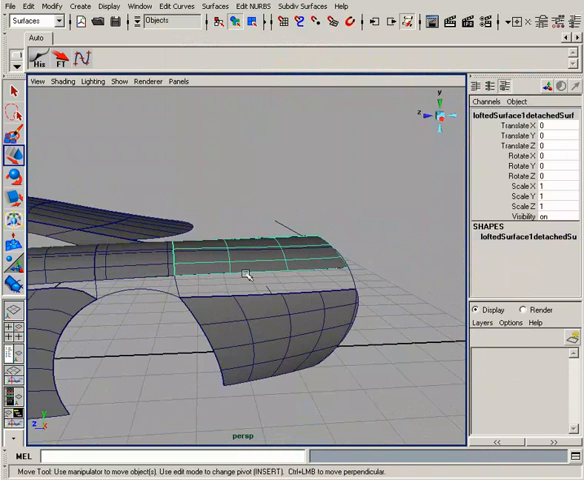
{"action": "mouse_move", "coordinate": [212, 244]}
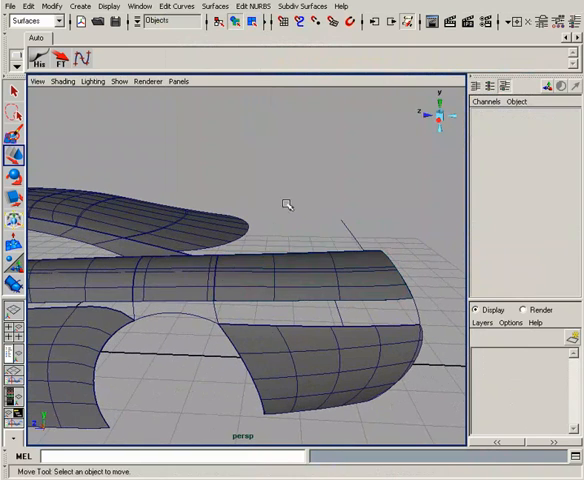
Step: Rebuild the detached strip piece, then rebuild boundarySurface2 uniformly
{"action": "left_click", "coordinate": [336, 264]}
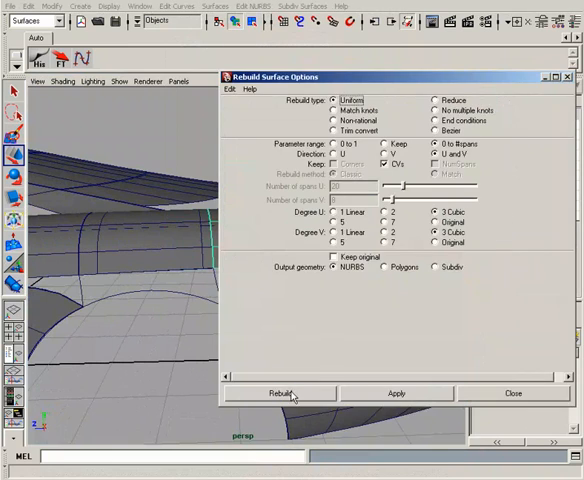
{"action": "left_click", "coordinate": [280, 392]}
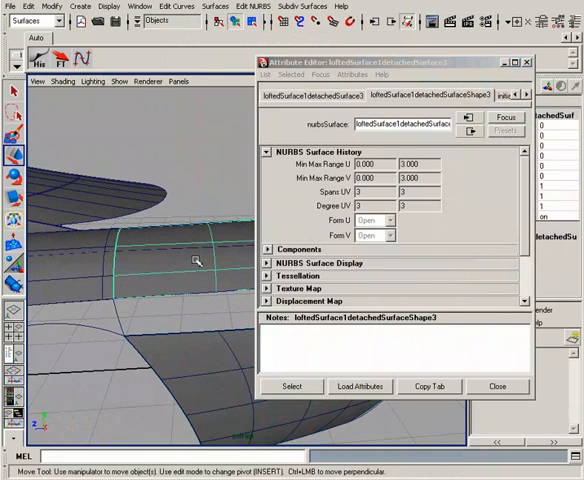
{"action": "left_click", "coordinate": [496, 386]}
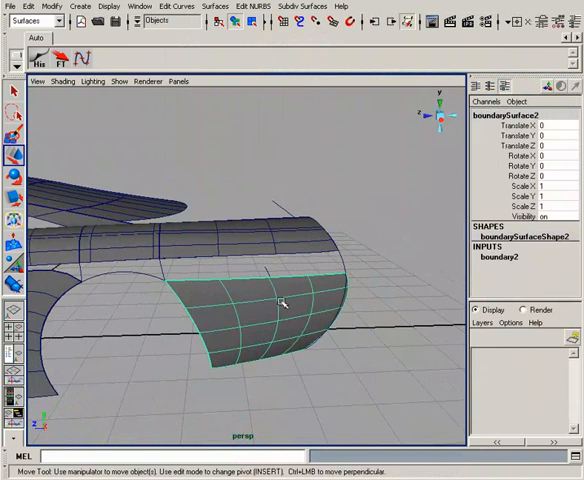
{"action": "left_click", "coordinate": [218, 6]}
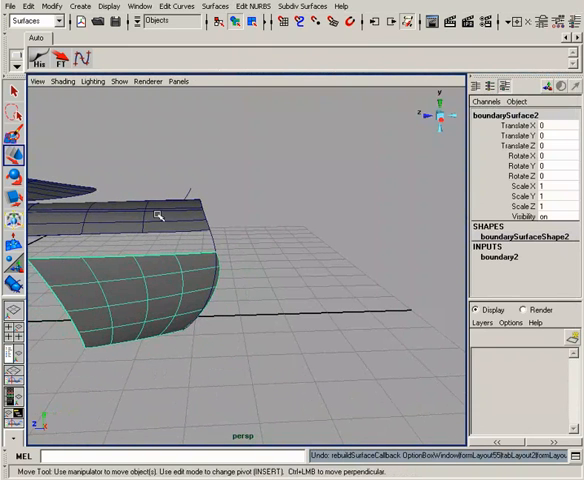
{"action": "mouse_move", "coordinate": [186, 252]}
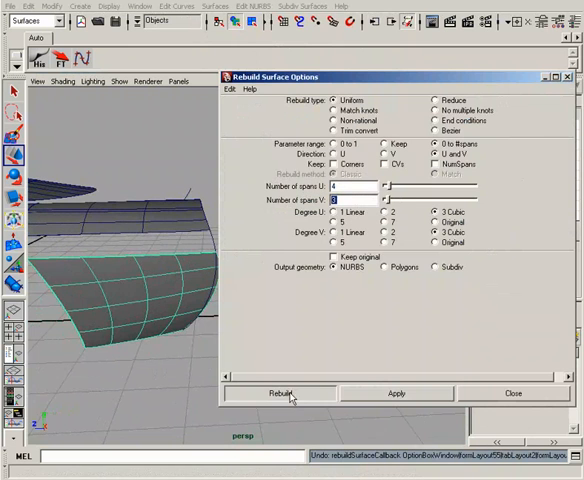
{"action": "left_click", "coordinate": [280, 392]}
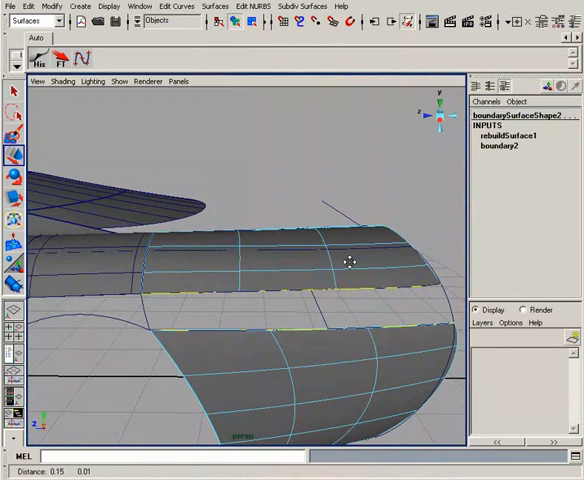
{"action": "left_click_drag", "start_coordinate": [348, 262], "coordinate": [344, 258]}
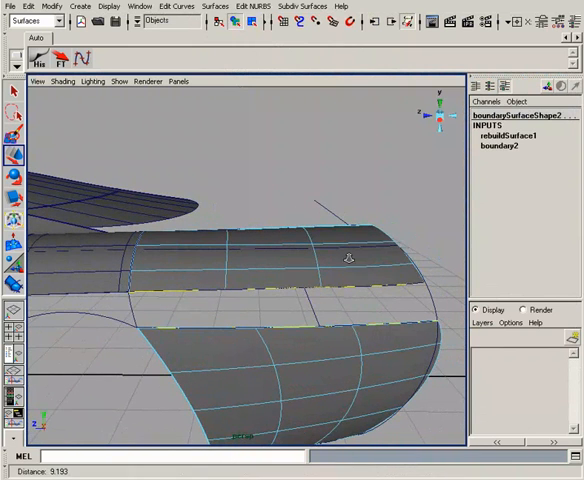
{"action": "left_click", "coordinate": [212, 8]}
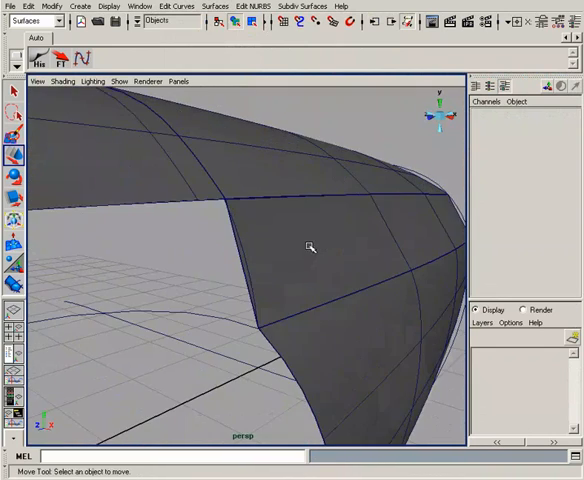
{"action": "left_click_drag", "start_coordinate": [310, 246], "coordinate": [272, 244]}
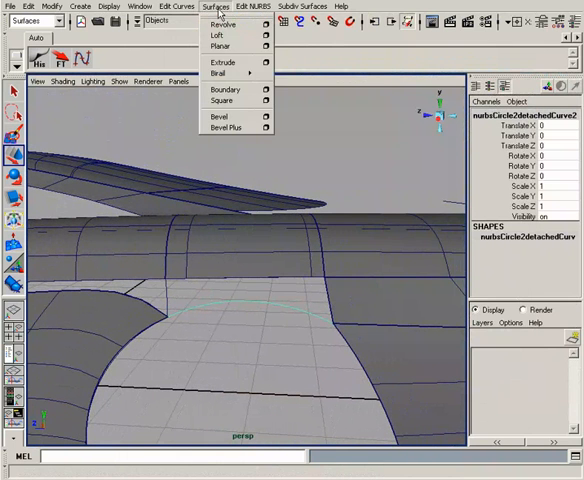
Step: Loft a fill surface between the detached curves near the wheel arch
{"action": "left_click", "coordinate": [176, 8]}
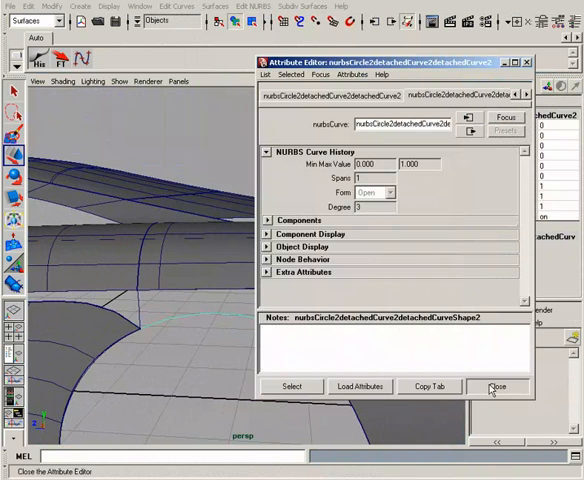
{"action": "left_click", "coordinate": [496, 388]}
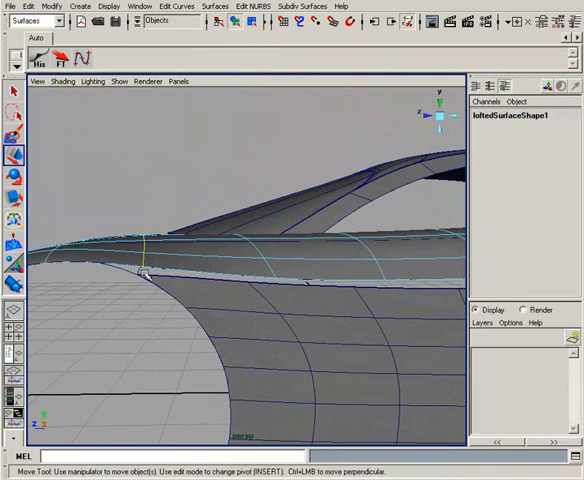
Step: Rebuild the lofted wheel-arch surface to a uniform 0–1 parameter range
{"action": "left_click", "coordinate": [176, 6]}
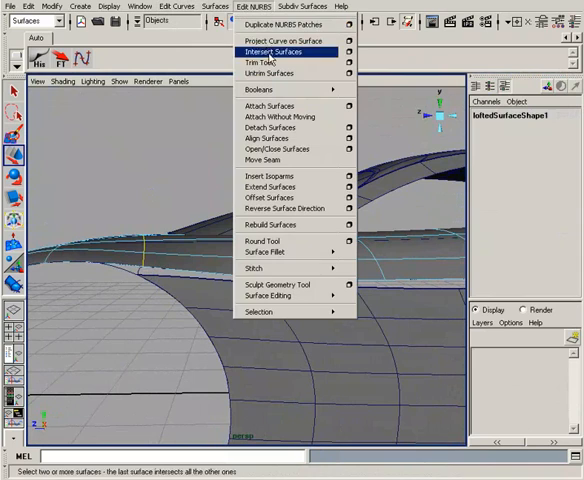
{"action": "left_click", "coordinate": [272, 128]}
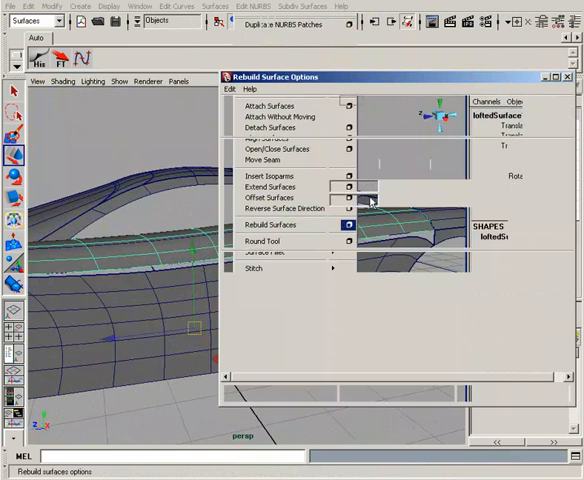
{"action": "left_click", "coordinate": [348, 224]}
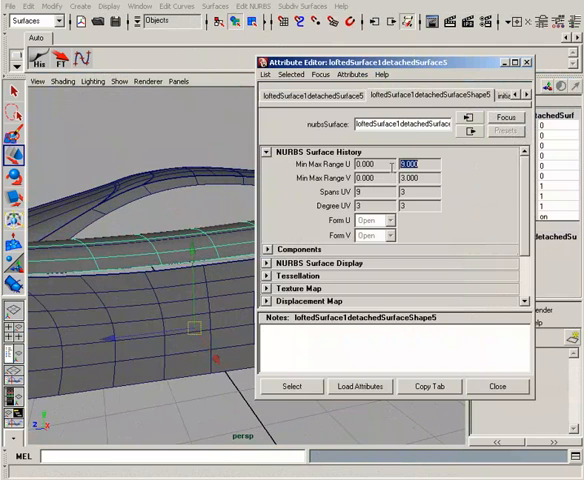
{"action": "left_click", "coordinate": [496, 386]}
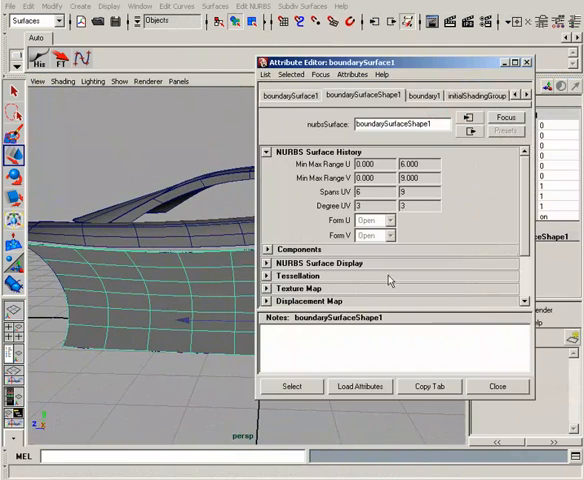
Step: Select the adjoining boundary fill surface for comparison
{"action": "left_click", "coordinate": [496, 386]}
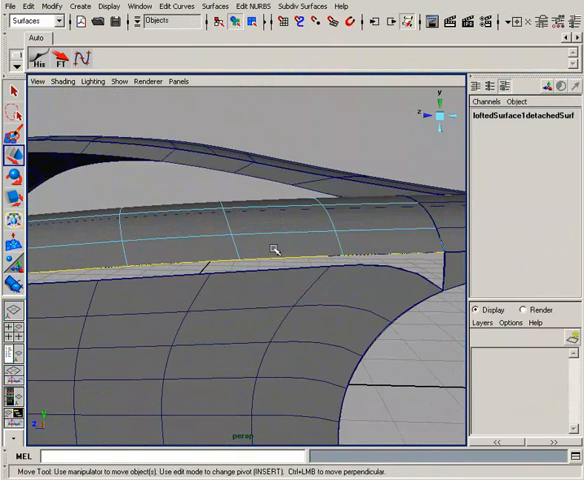
{"action": "right_click", "coordinate": [258, 252]}
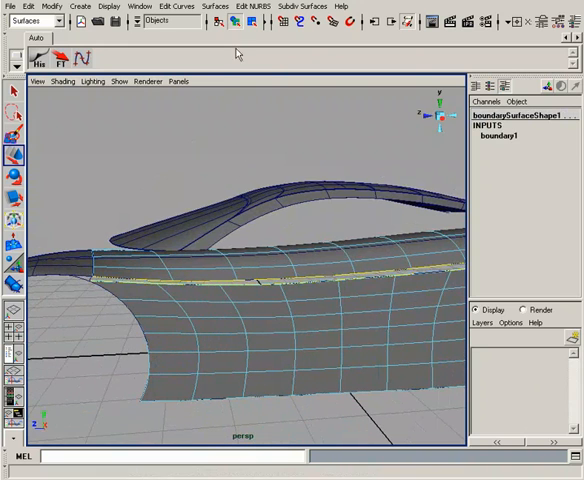
{"action": "left_click", "coordinate": [216, 8]}
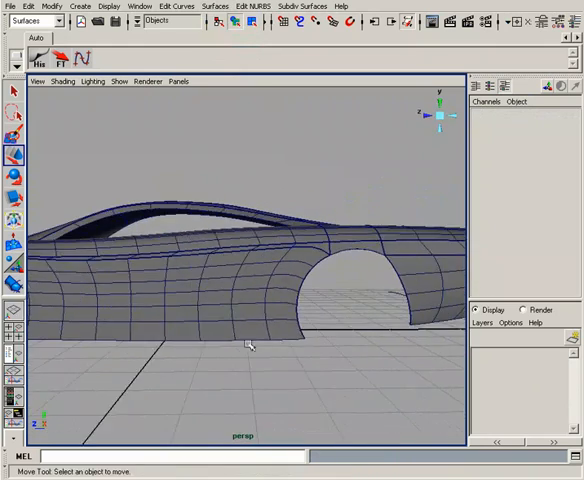
Step: Rebuild the detached edge curve detachedCurve2 and select the rebuilt curve
{"action": "left_click_drag", "start_coordinate": [250, 344], "coordinate": [210, 324]}
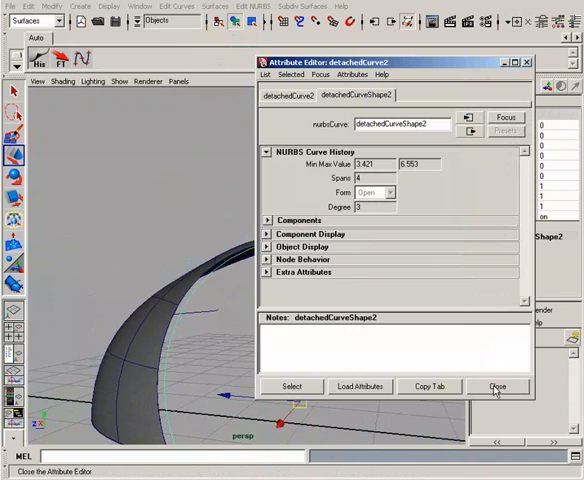
{"action": "left_click", "coordinate": [496, 386]}
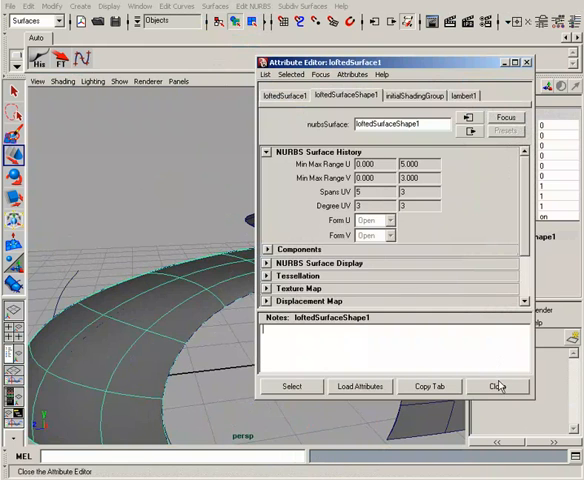
{"action": "left_click", "coordinate": [496, 386]}
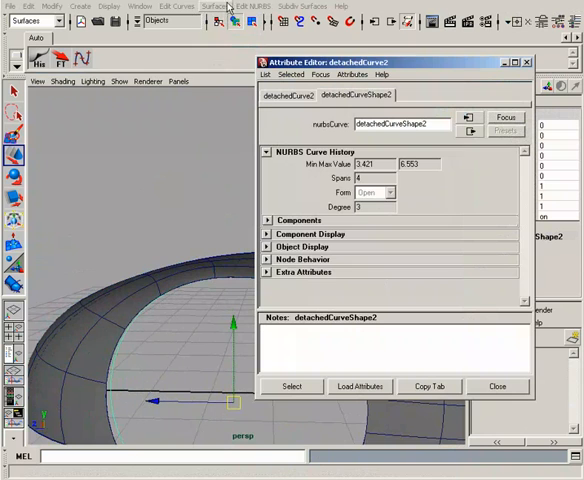
{"action": "left_click", "coordinate": [176, 6]}
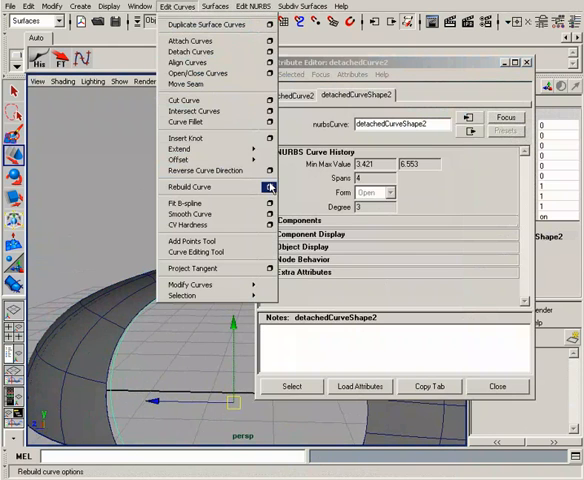
{"action": "left_click", "coordinate": [270, 188]}
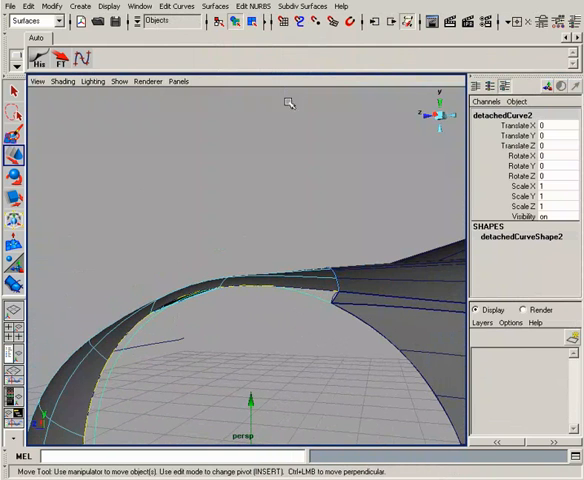
{"action": "left_click", "coordinate": [216, 6]}
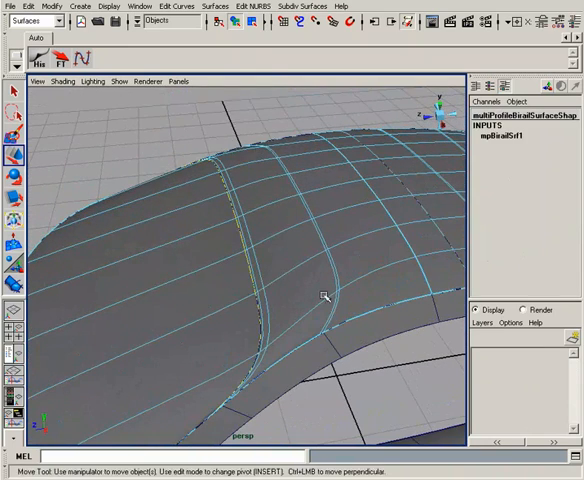
Step: Detach the birail surface near the wheel arch at picked isoparms into separate pieces
{"action": "left_click", "coordinate": [172, 8]}
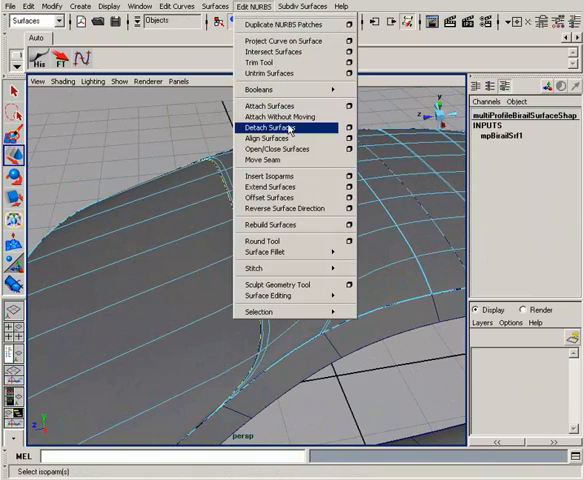
{"action": "left_click", "coordinate": [268, 128]}
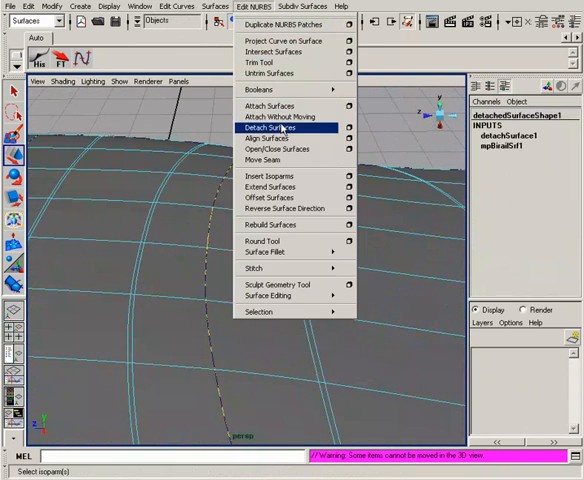
{"action": "left_click", "coordinate": [272, 128]}
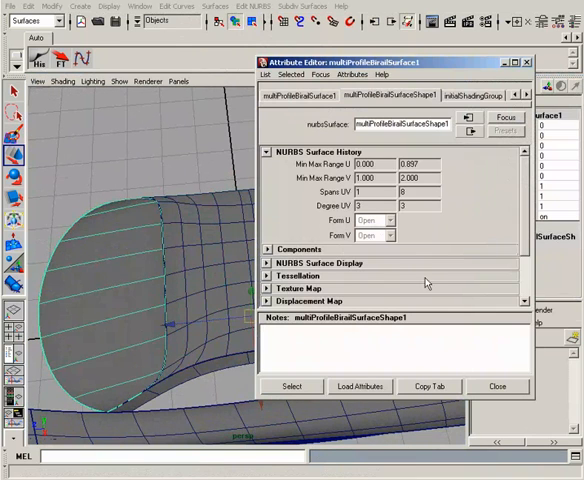
Step: Rebuild the rear birail surface piece with a denser, evenly spaced isoparm grid
{"action": "left_click", "coordinate": [496, 386]}
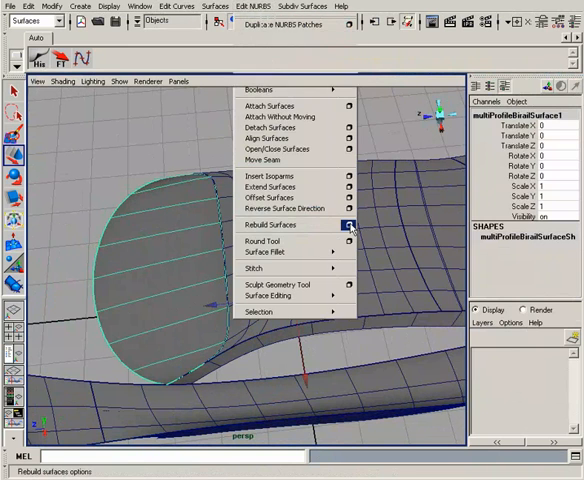
{"action": "left_click", "coordinate": [348, 224]}
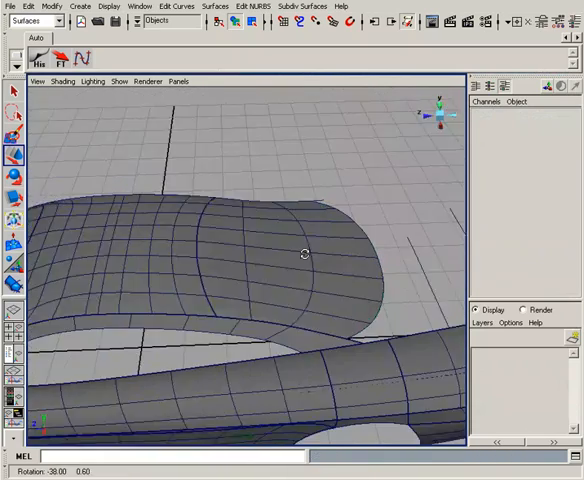
{"action": "left_click_drag", "start_coordinate": [304, 252], "coordinate": [310, 278]}
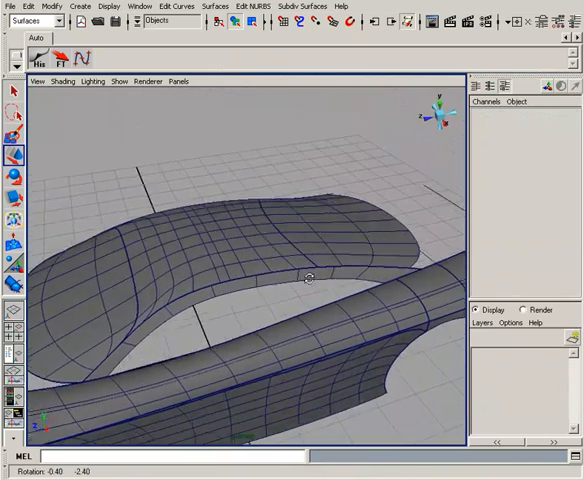